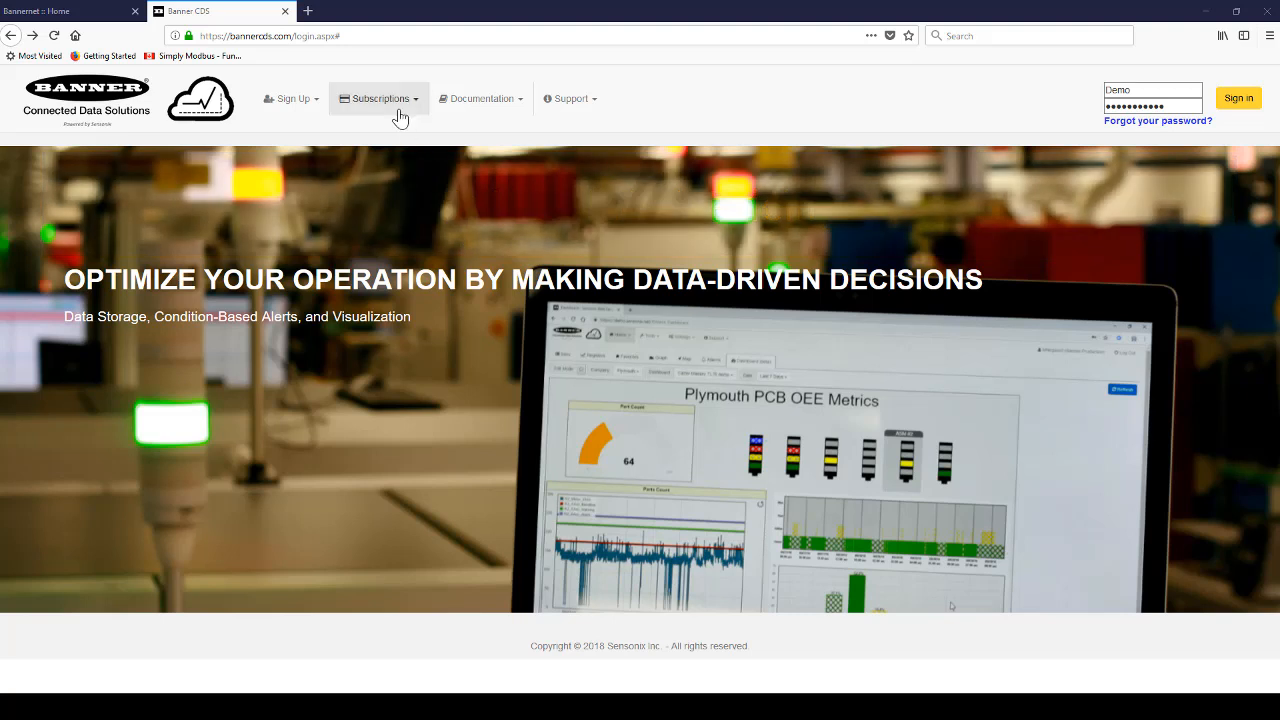
From Subscriptions > View Plans, open the Help Center's Data Point Estimator article and scroll its inputs
left_click(379, 98)
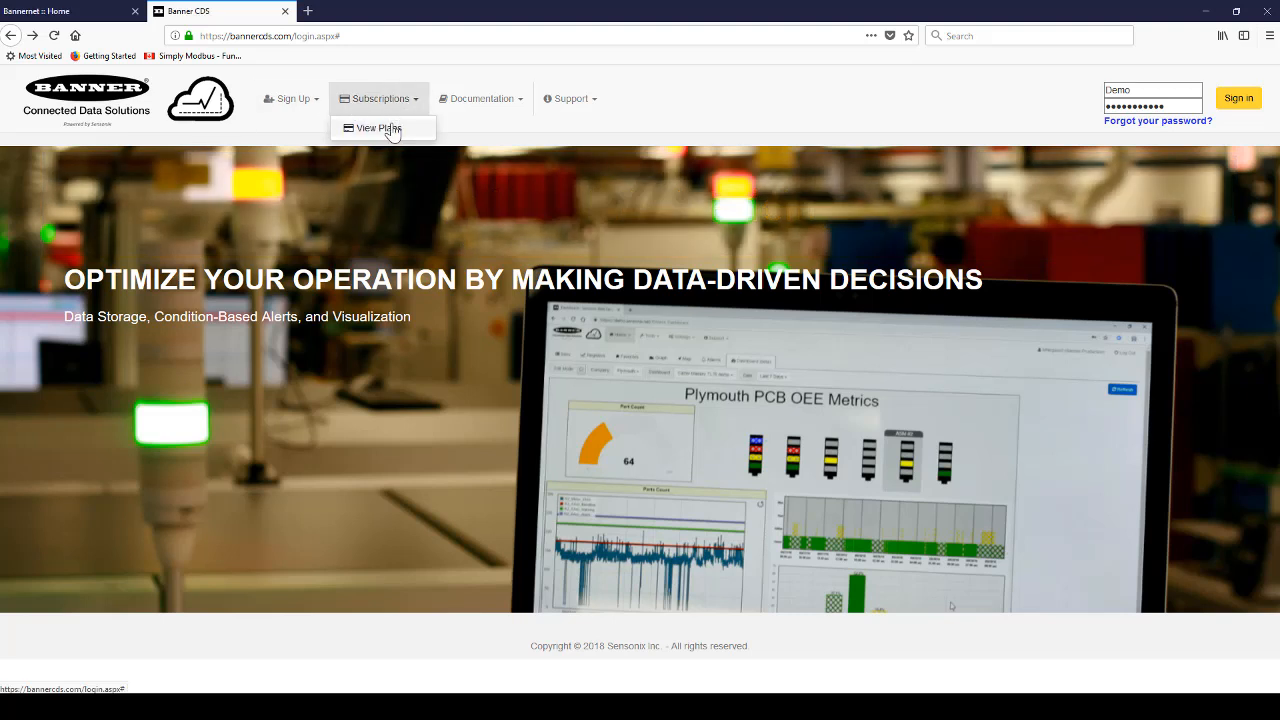
left_click(375, 128)
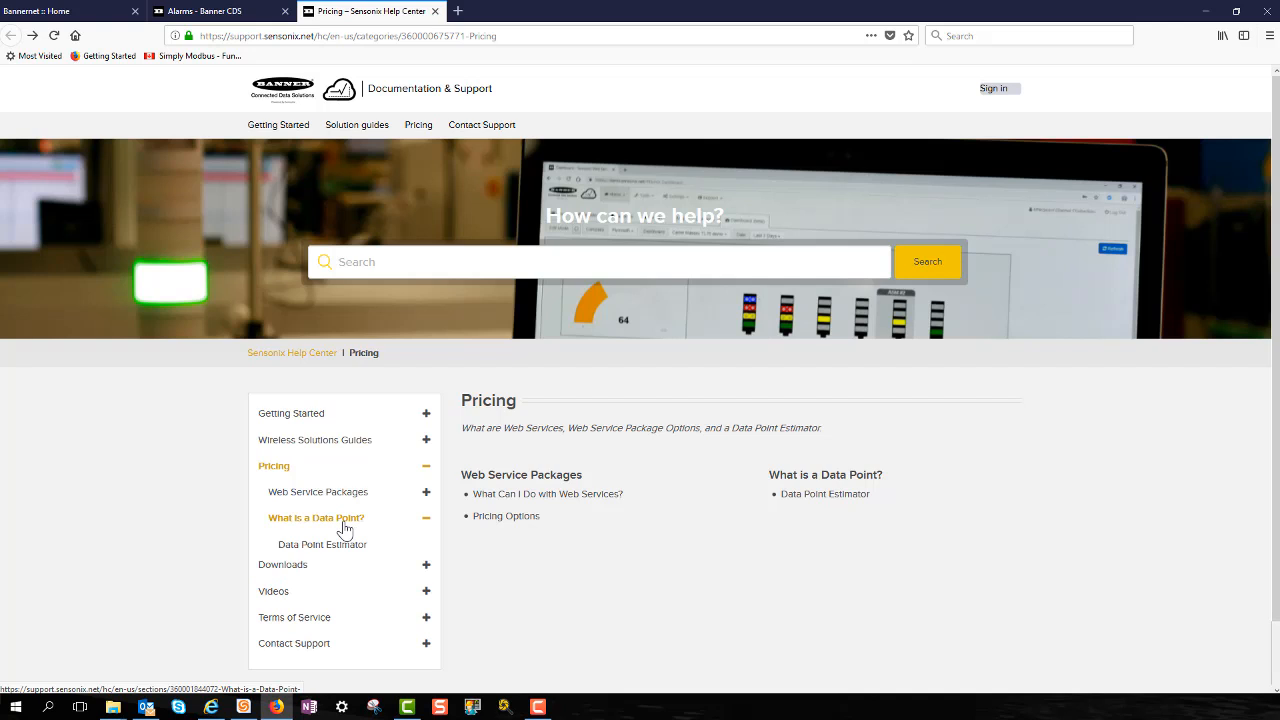
left_click(323, 544)
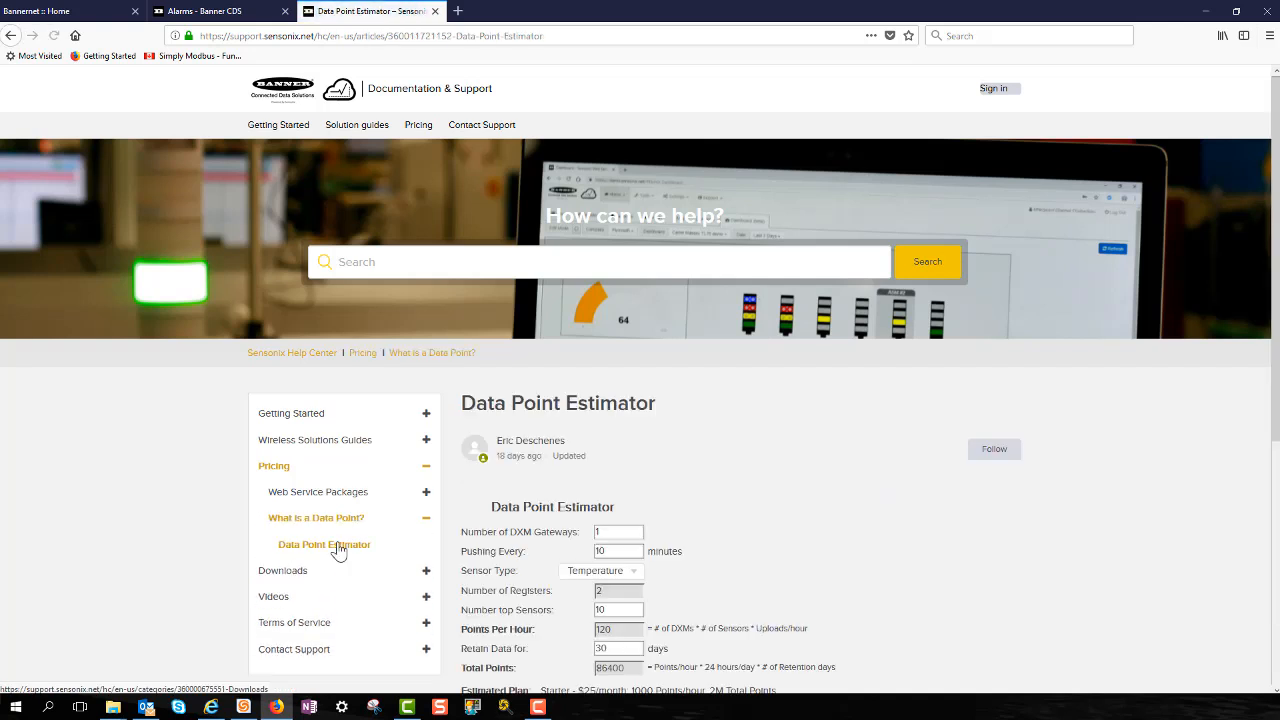
scroll("down", 3)
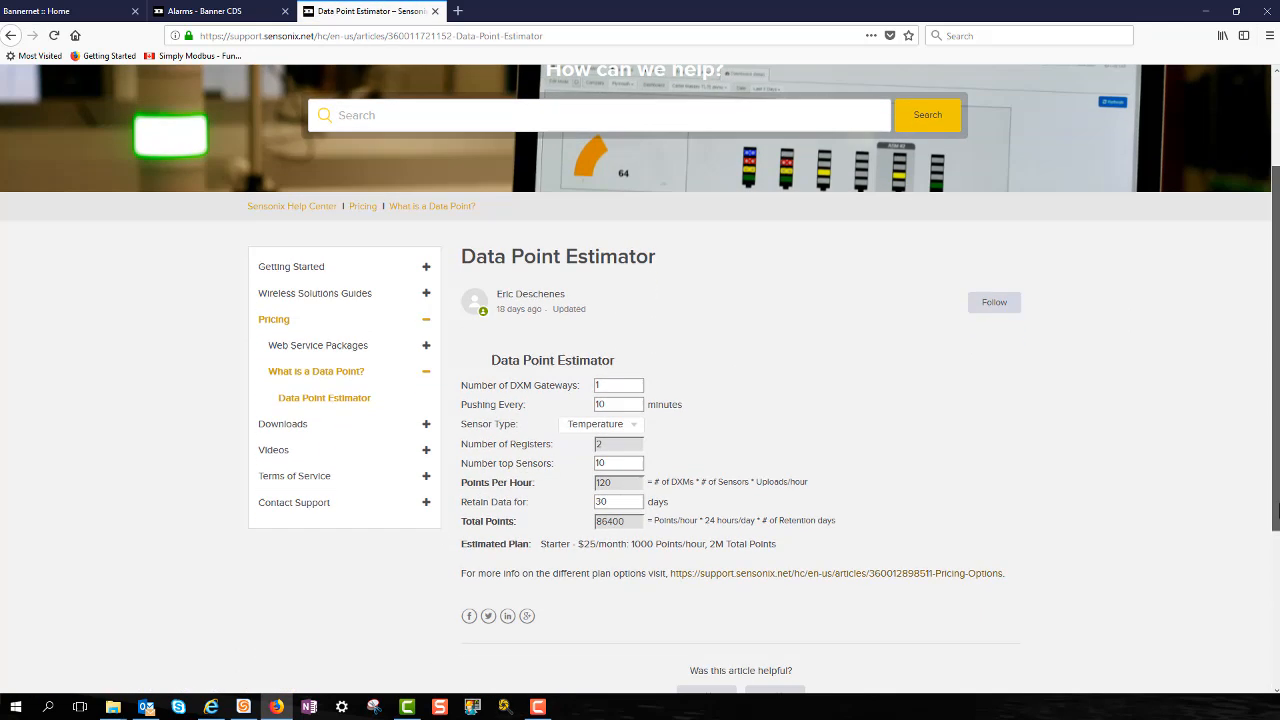
scroll("down", 3)
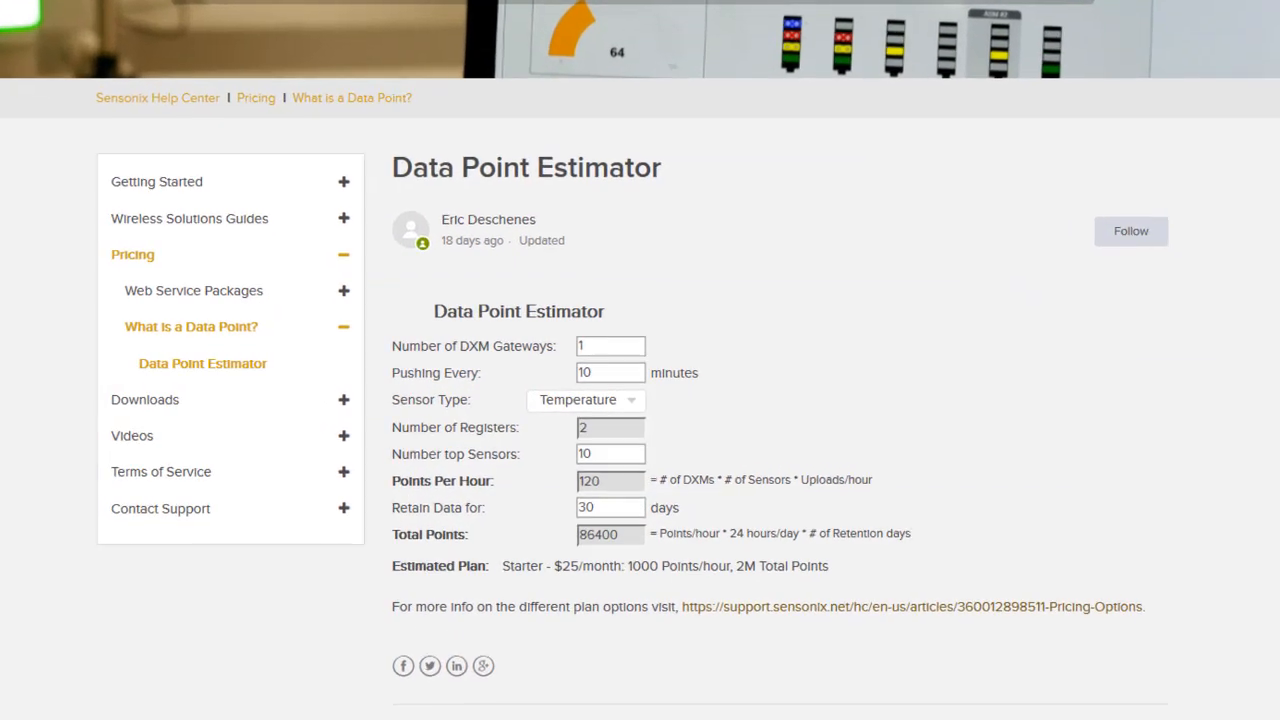
left_click(585, 400)
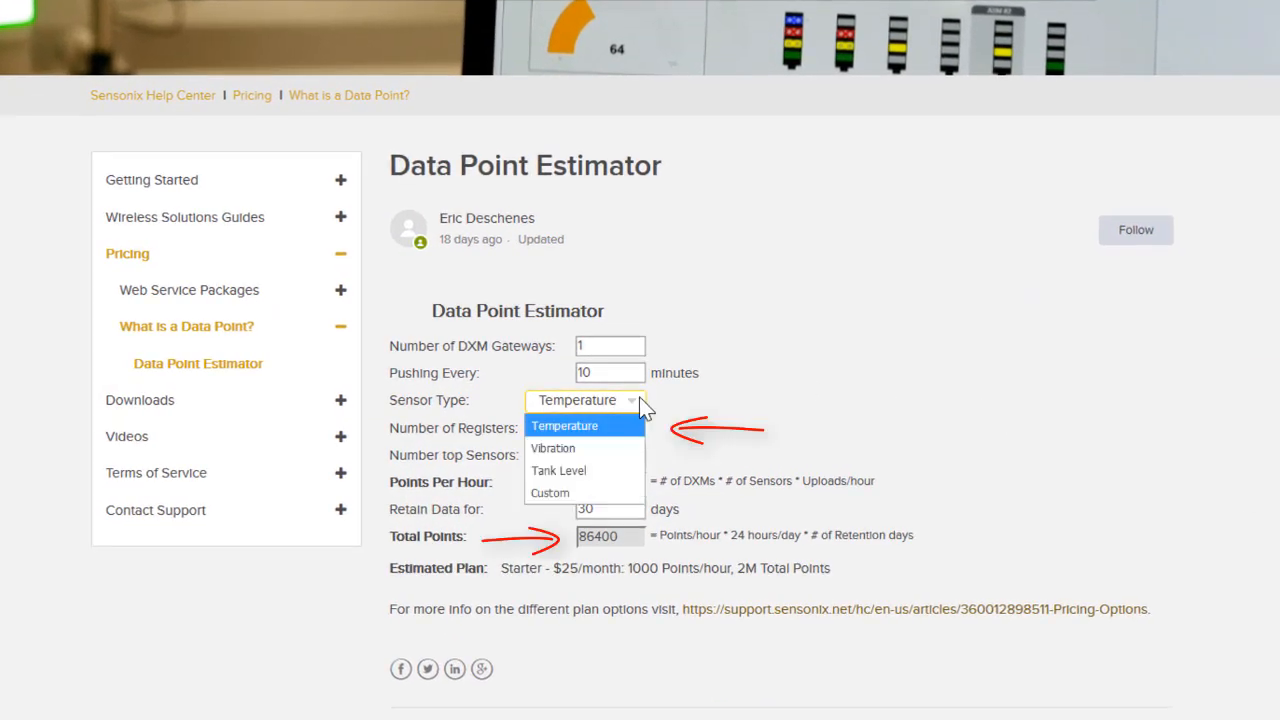
left_click(553, 447)
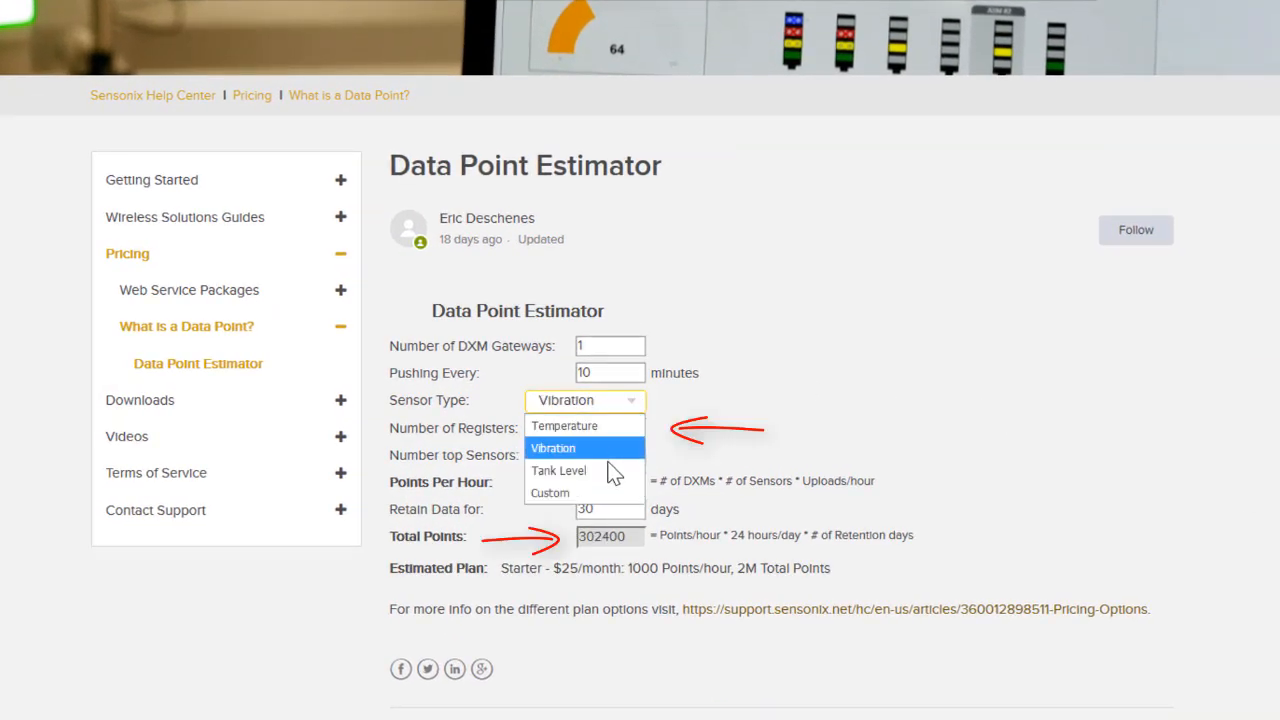
left_click(559, 470)
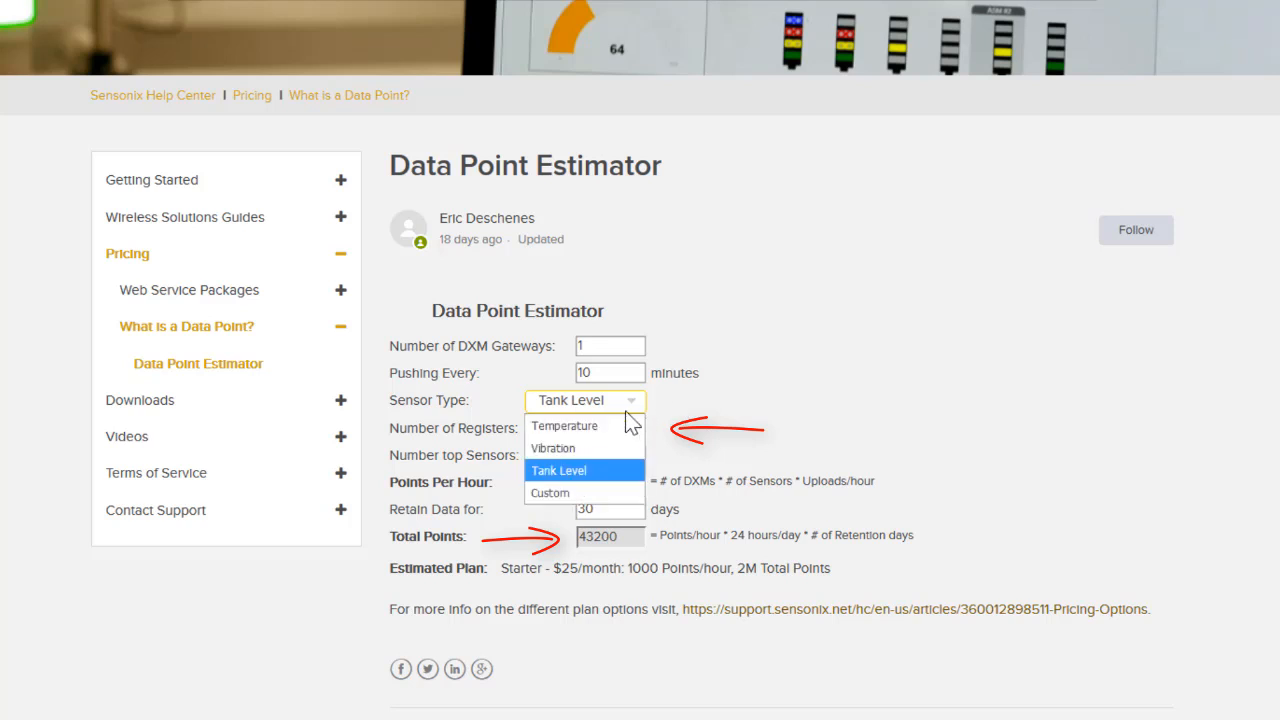
left_click(564, 425)
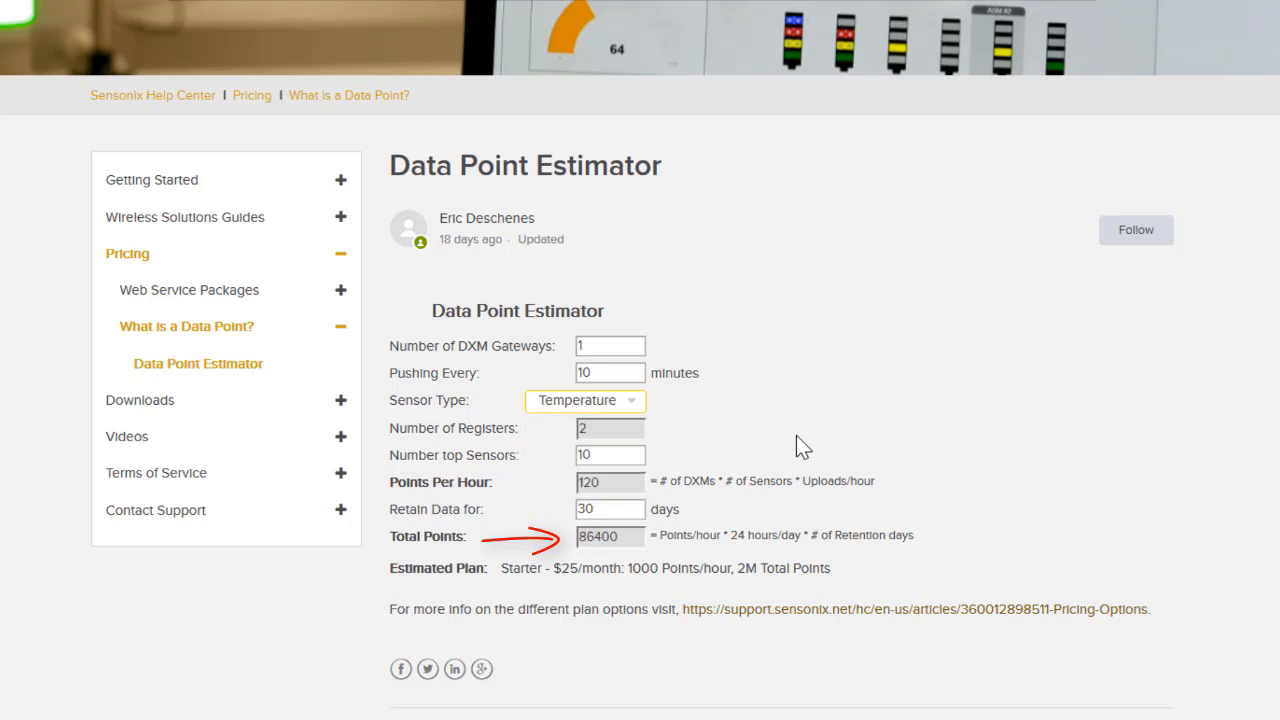
Set the pushing interval to 60 minutes (14400 points), then view the Pricing Options plans table
triple_click(610, 372)
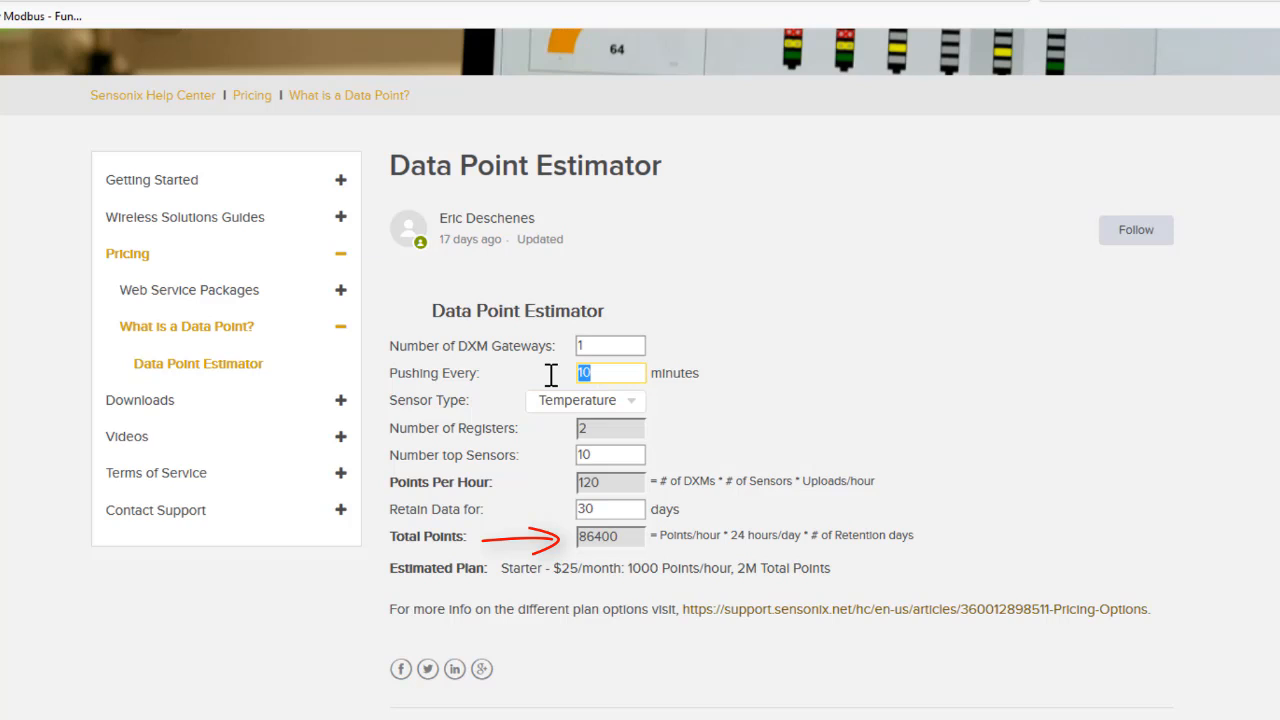
type("60")
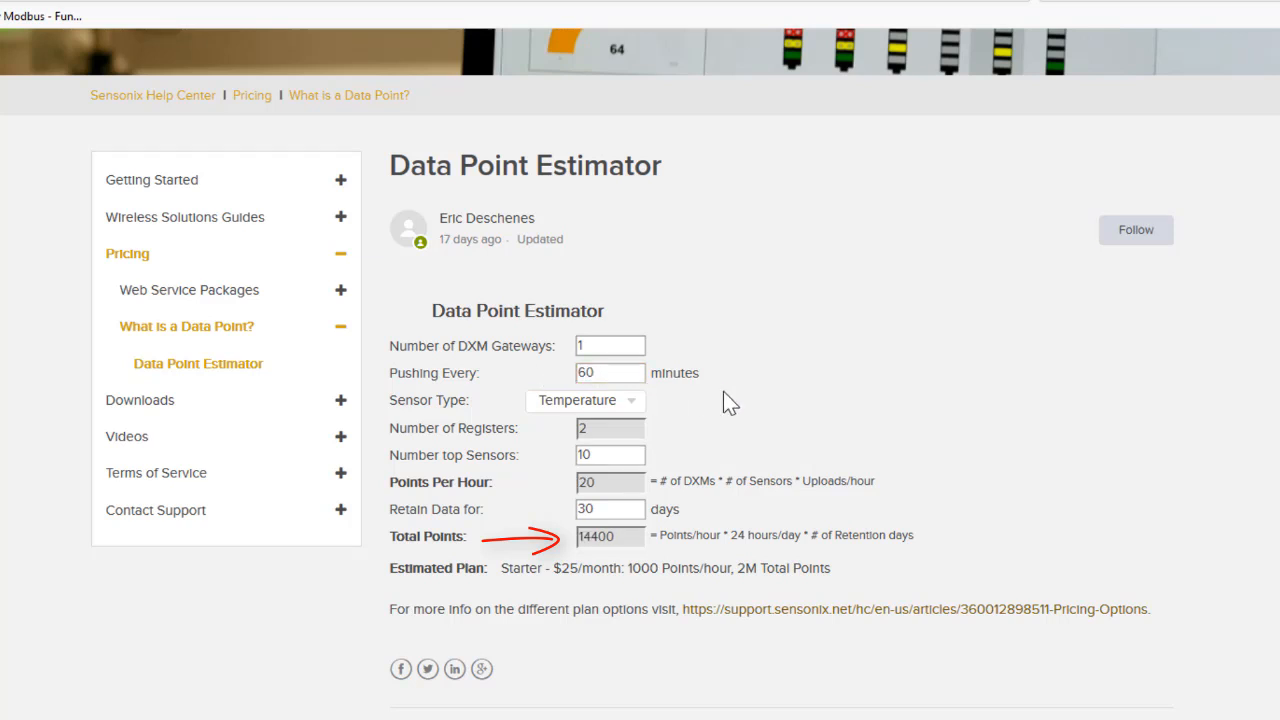
mouse_move(1218, 622)
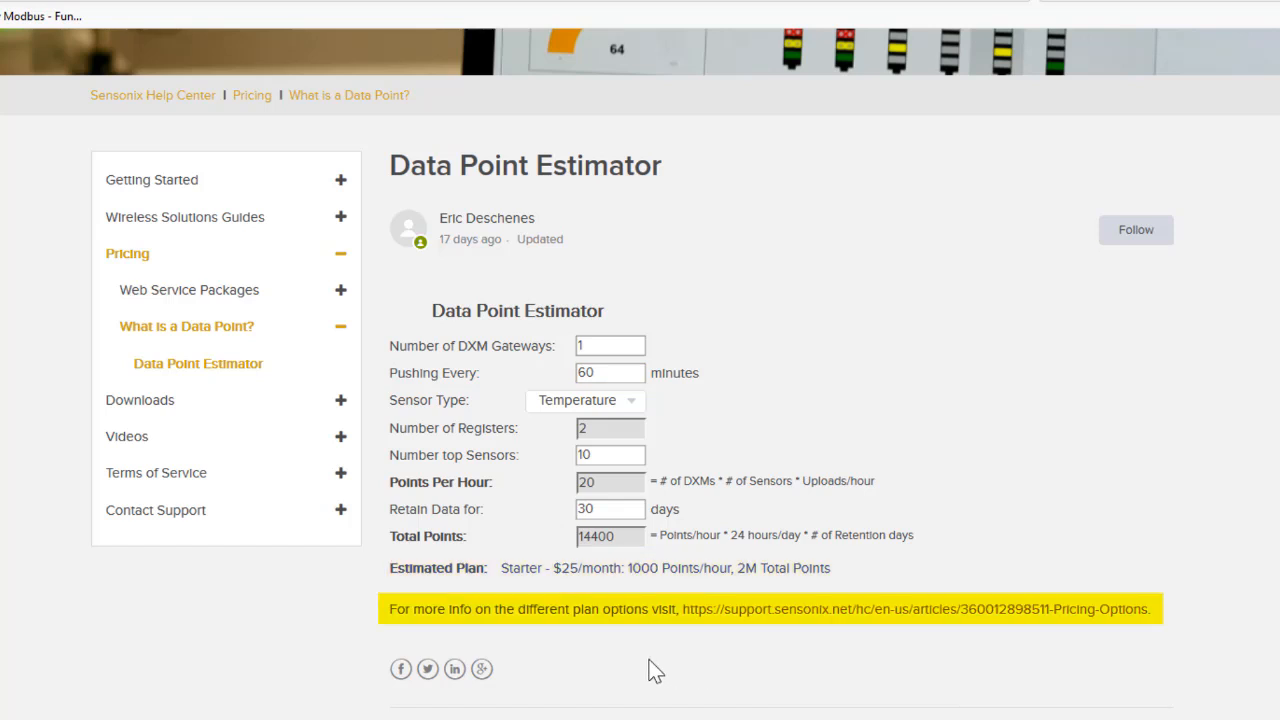
left_click(901, 609)
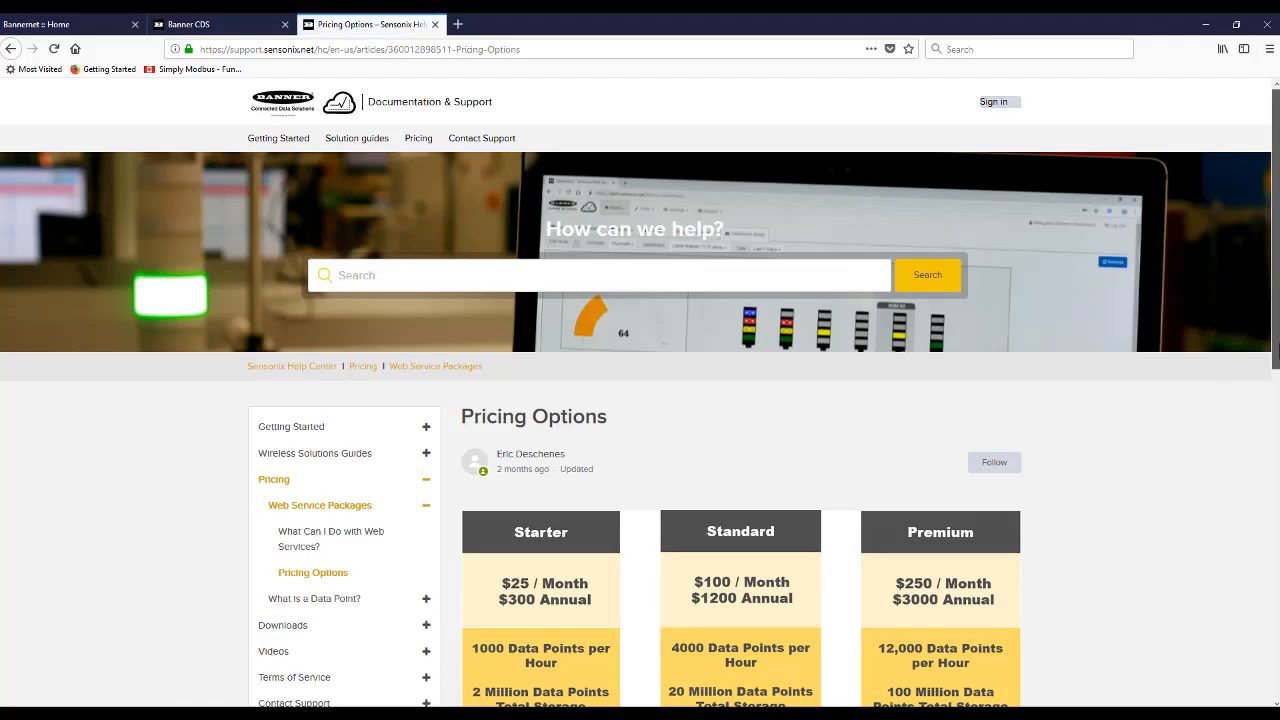
scroll("down", 3)
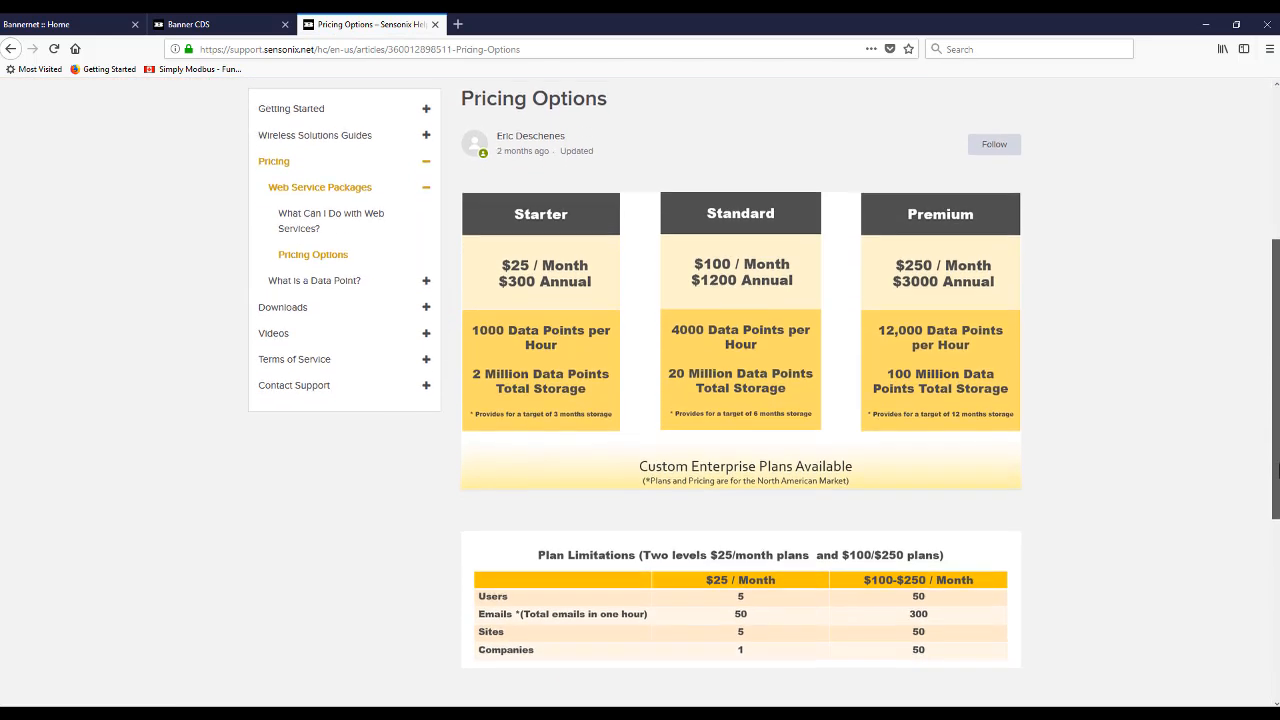
scroll("down", 3)
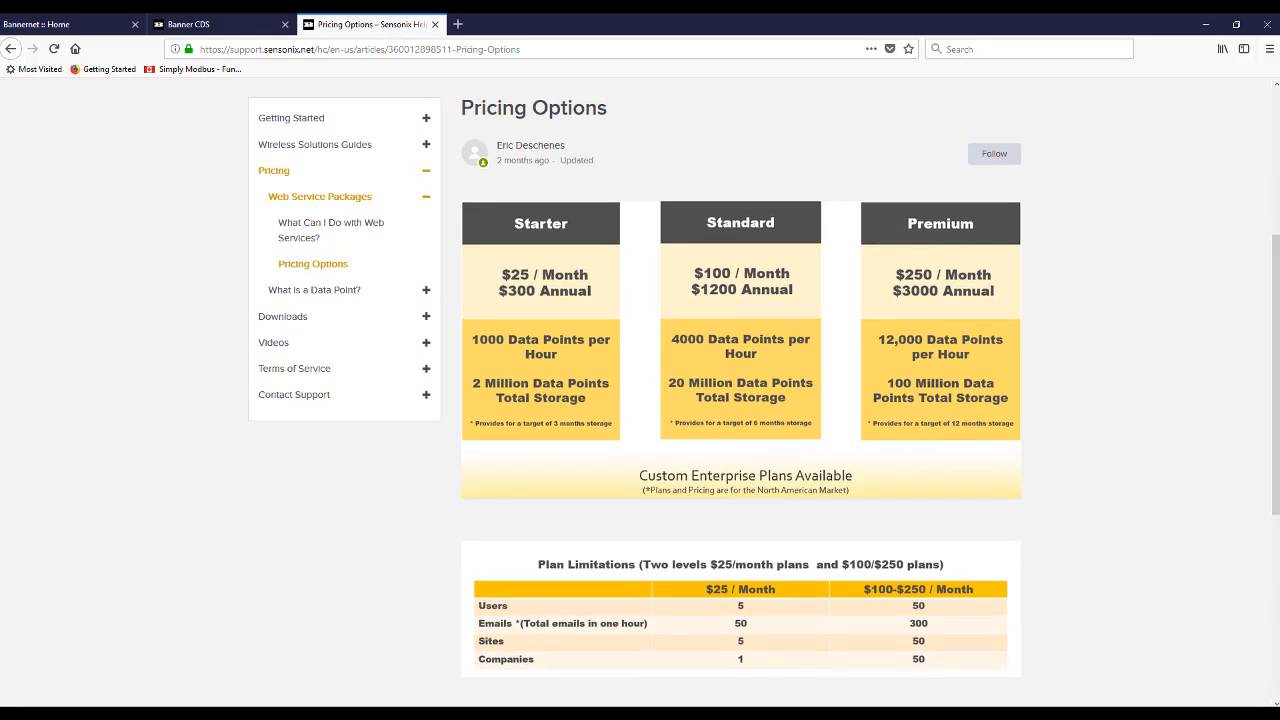